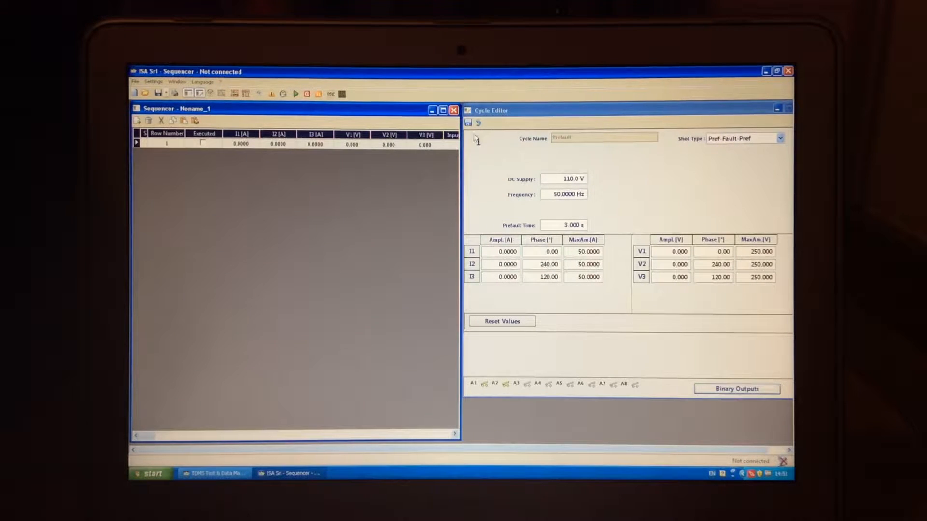
Step: Preview the default cycle's waveform in the Waveform Viewer and close the preview
click(506, 110)
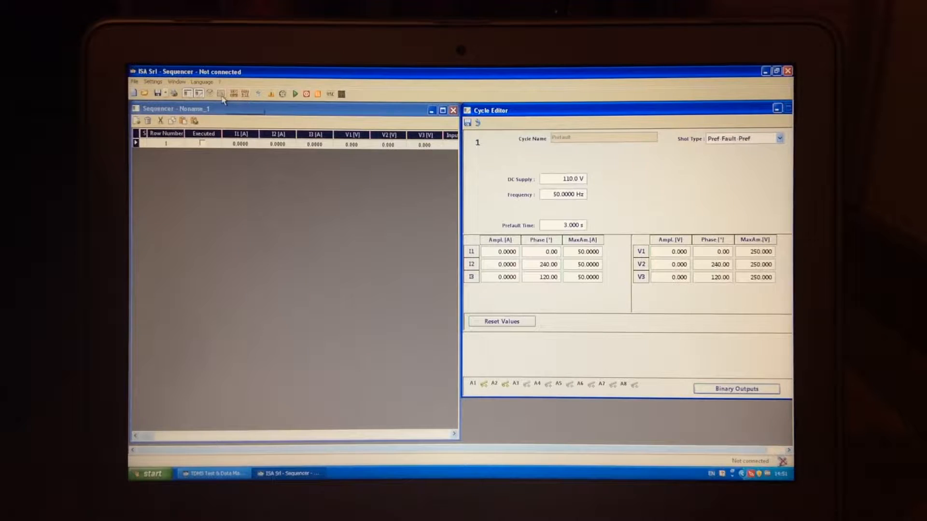
click(221, 93)
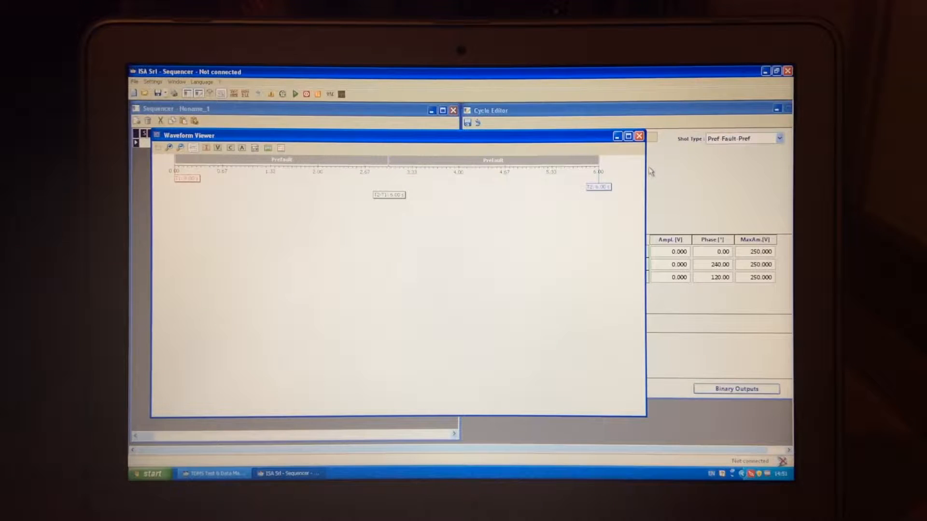
click(639, 135)
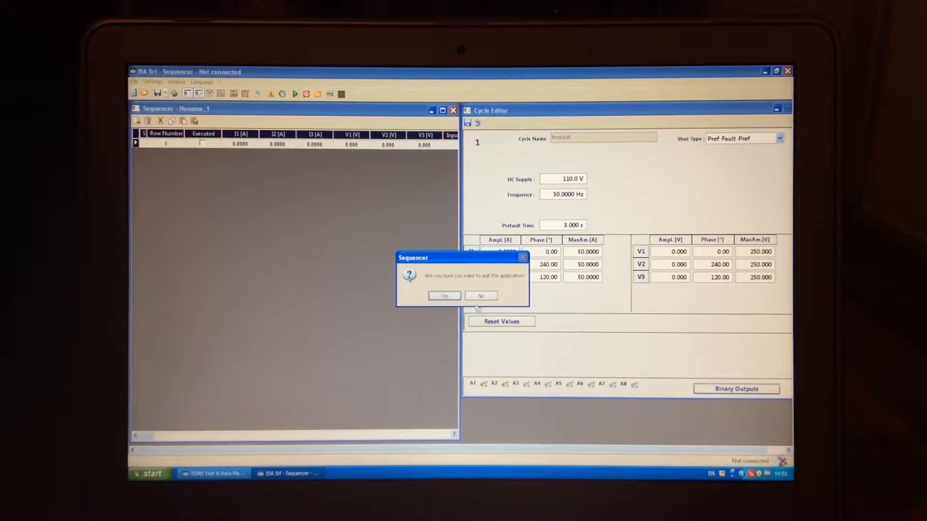
Step: Confirm quitting the Sequencer and launch Distance 21 from Protective Relay Test Modules
click(444, 296)
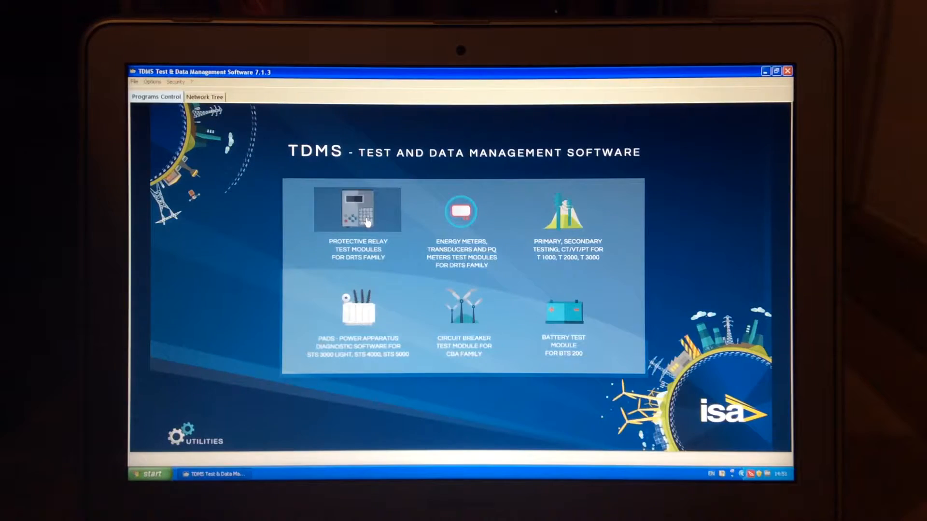
click(358, 211)
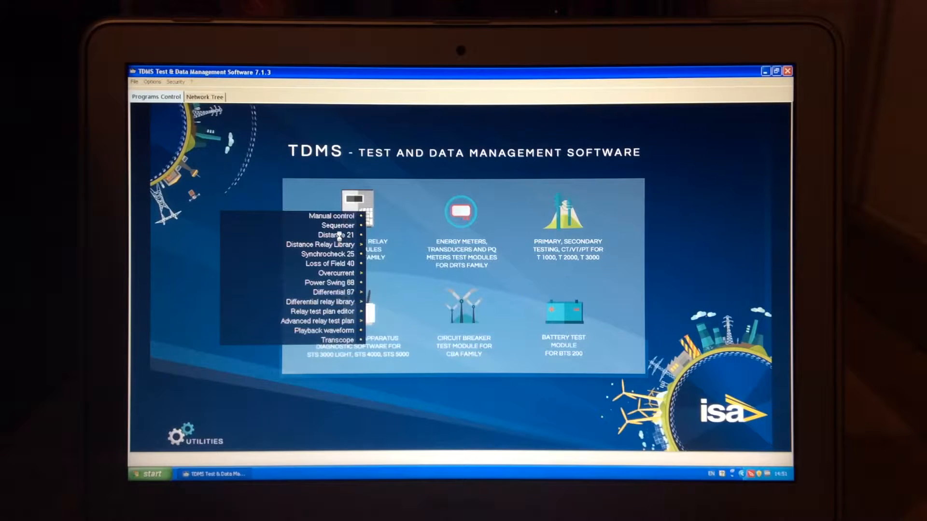
click(334, 234)
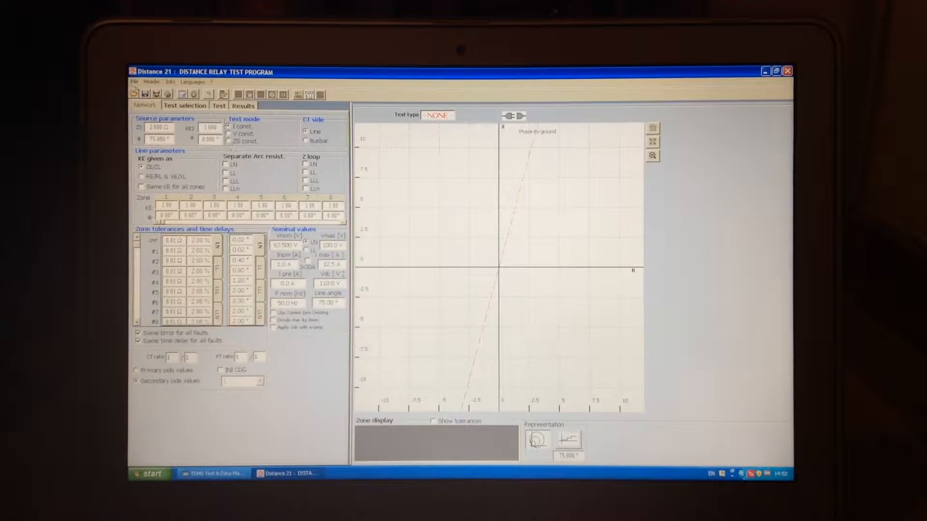
Step: Load the long-line relay settings file and accept the corrected missing characteristics
click(134, 81)
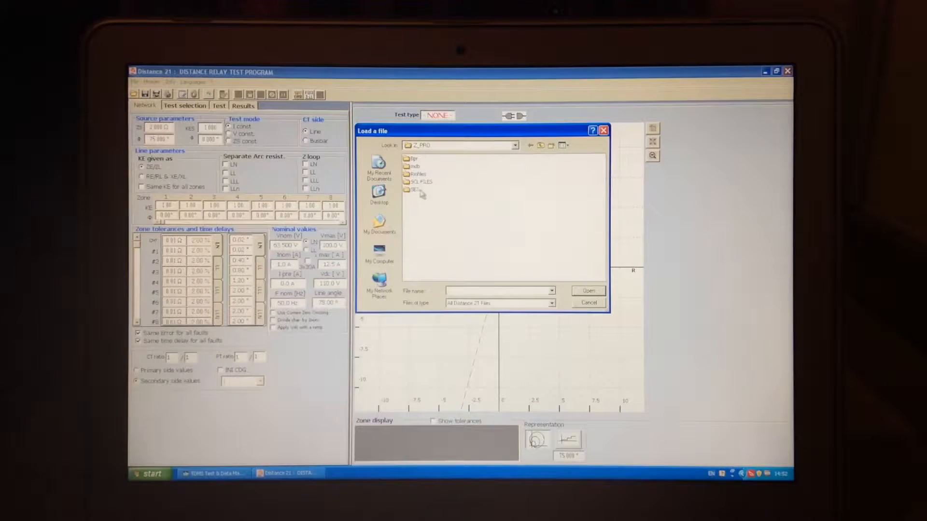
double_click(415, 174)
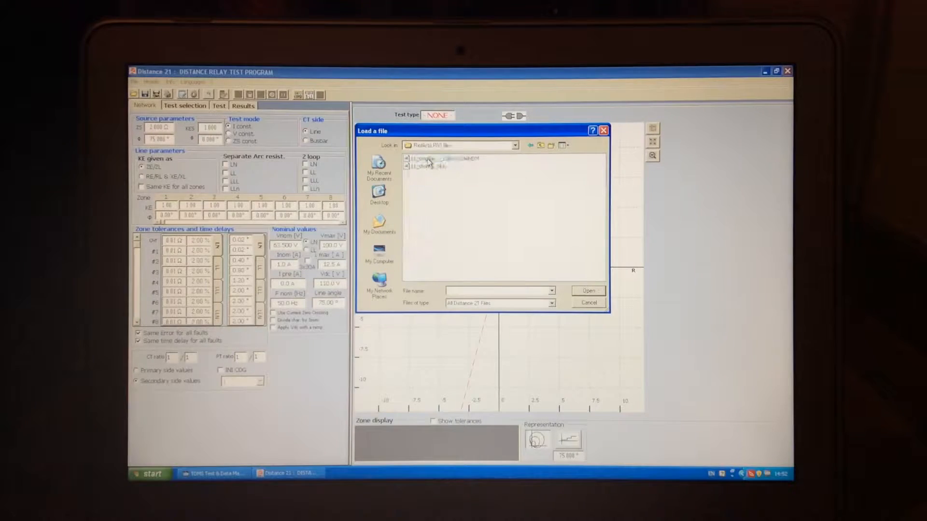
click(432, 158)
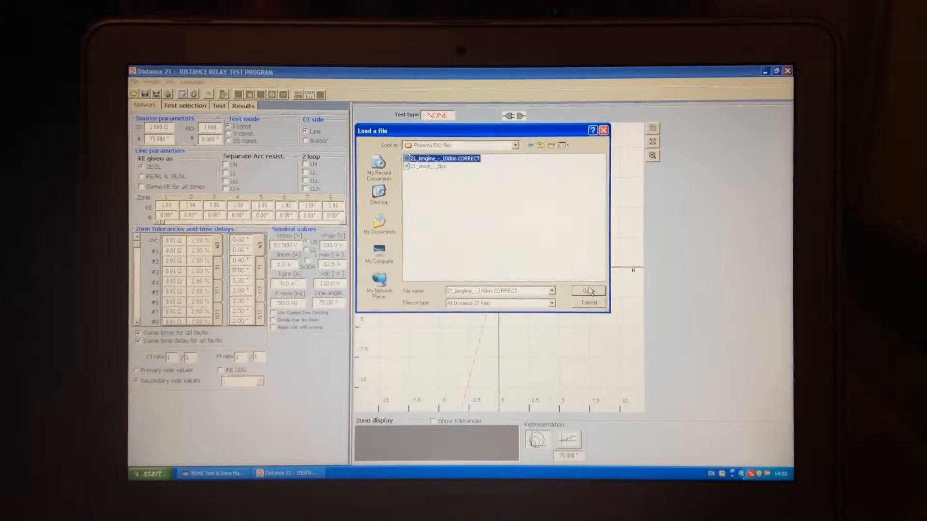
click(589, 291)
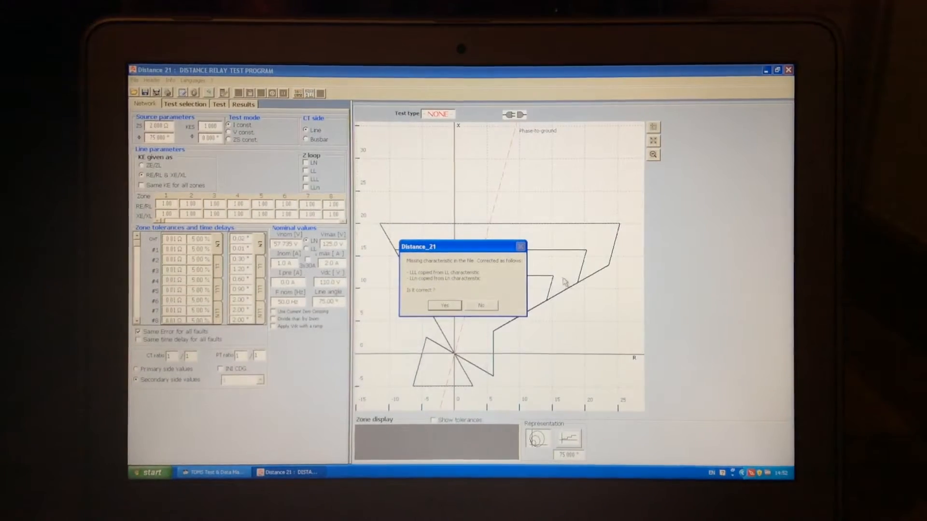
click(444, 306)
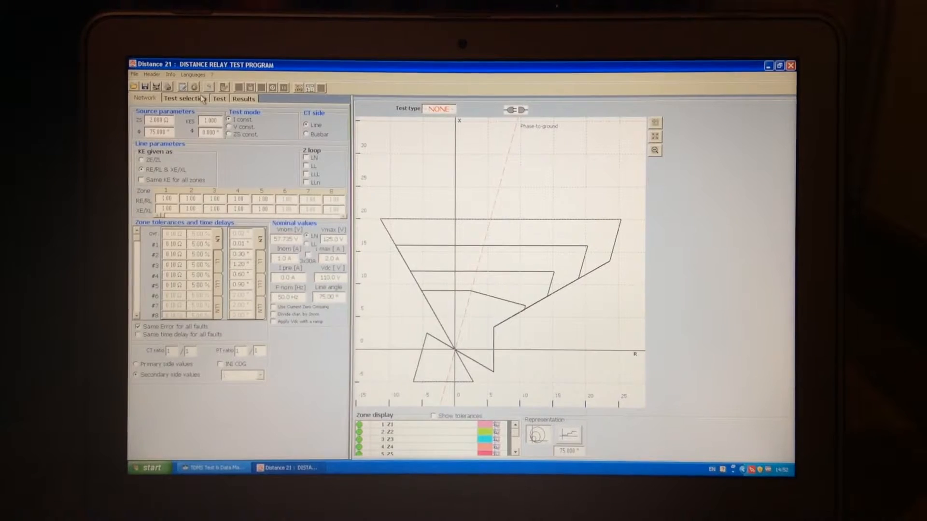
Step: Place a click-and-test shot in zone 1 and run the test list despite the instrument warning
click(218, 99)
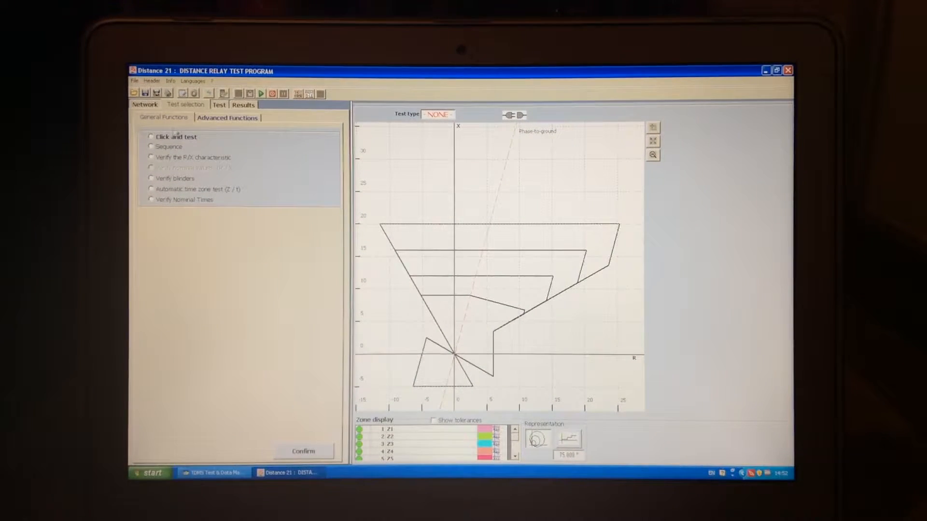
click(151, 137)
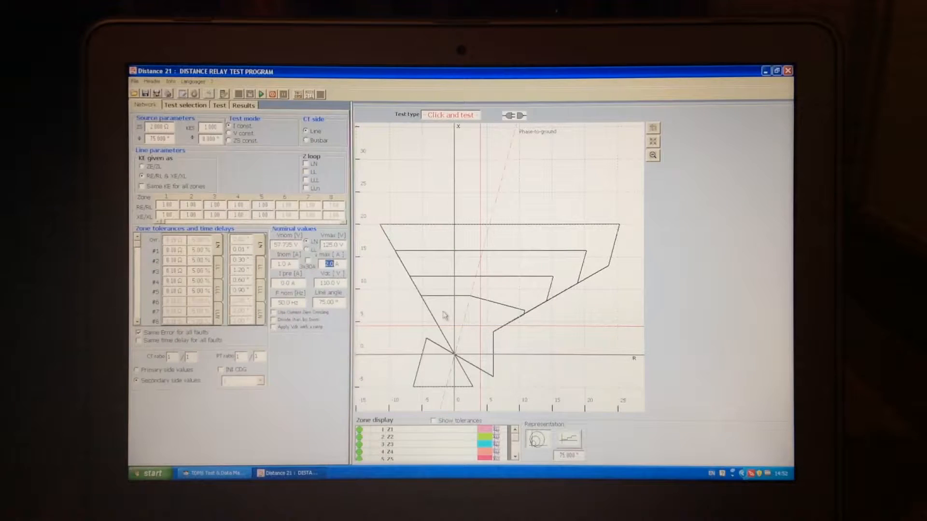
click(219, 105)
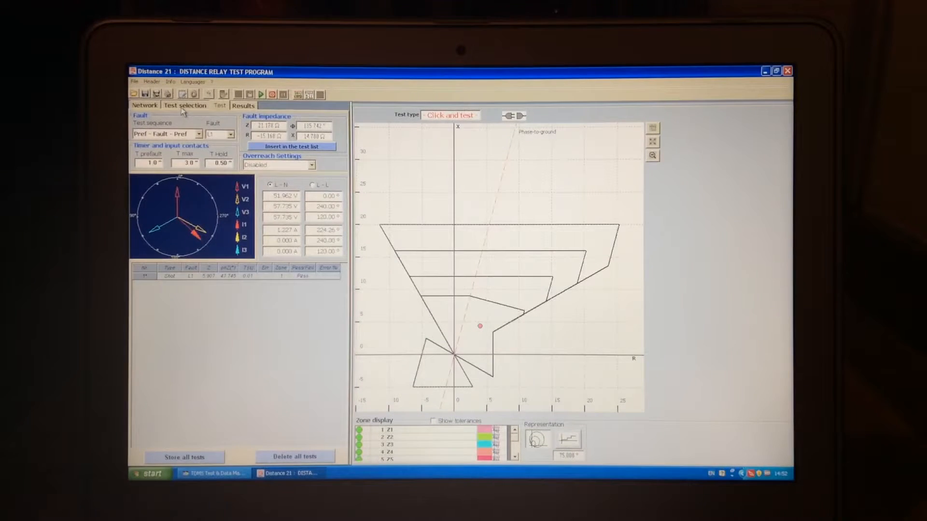
click(218, 105)
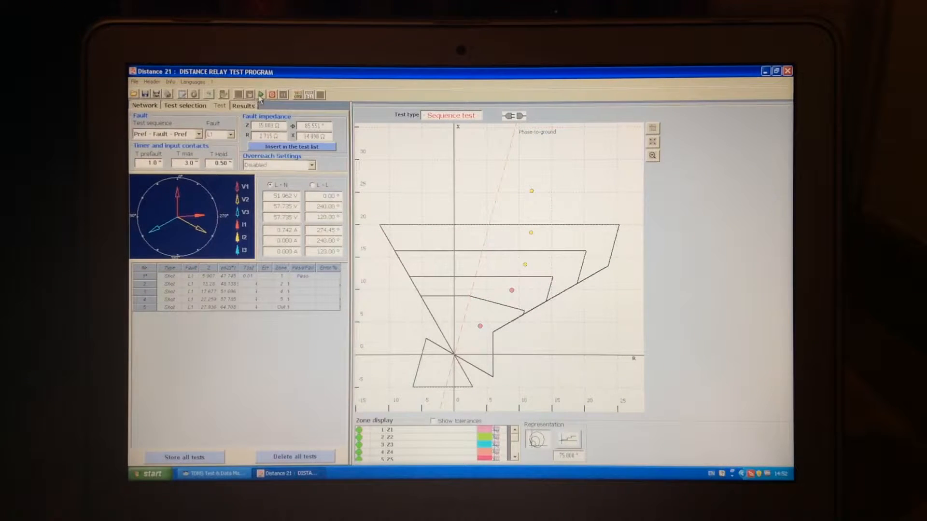
click(259, 93)
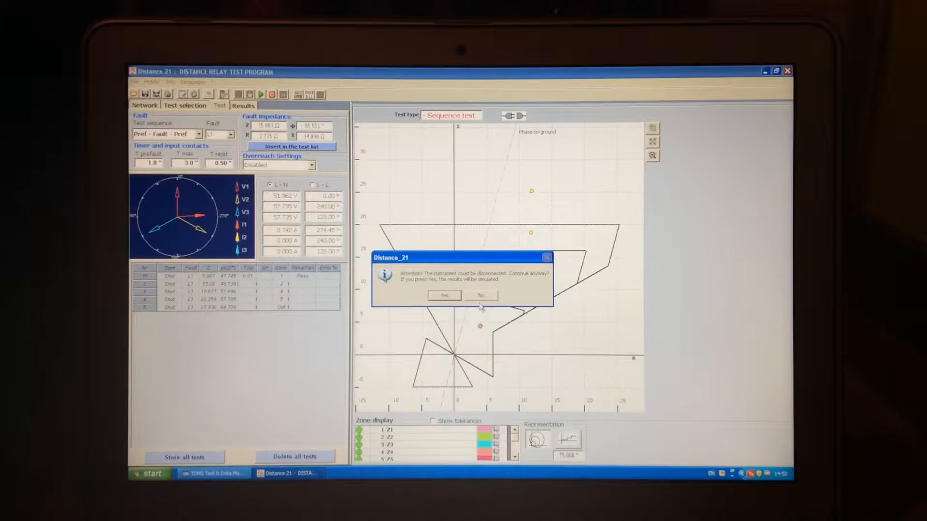
click(444, 296)
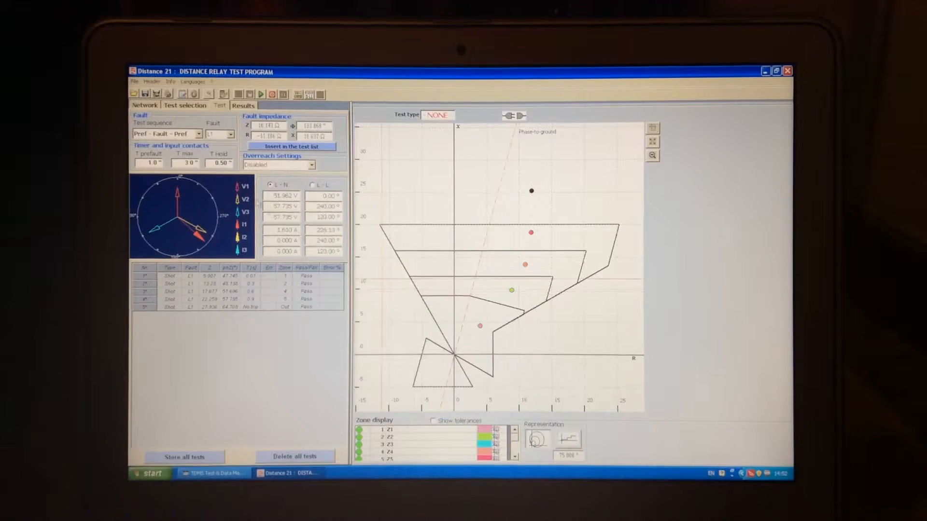
Step: Generate R/X characteristic verification points over zones 1–5, then select blinder verification
click(185, 105)
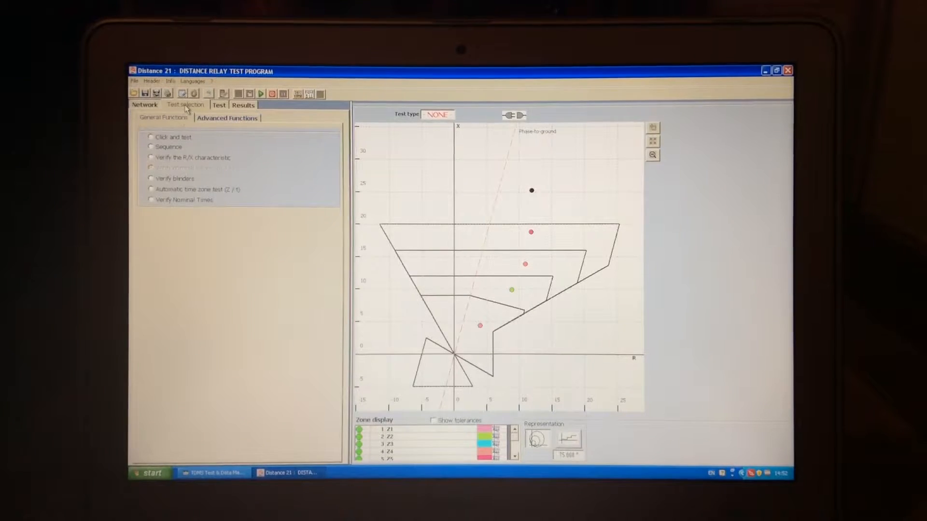
click(150, 157)
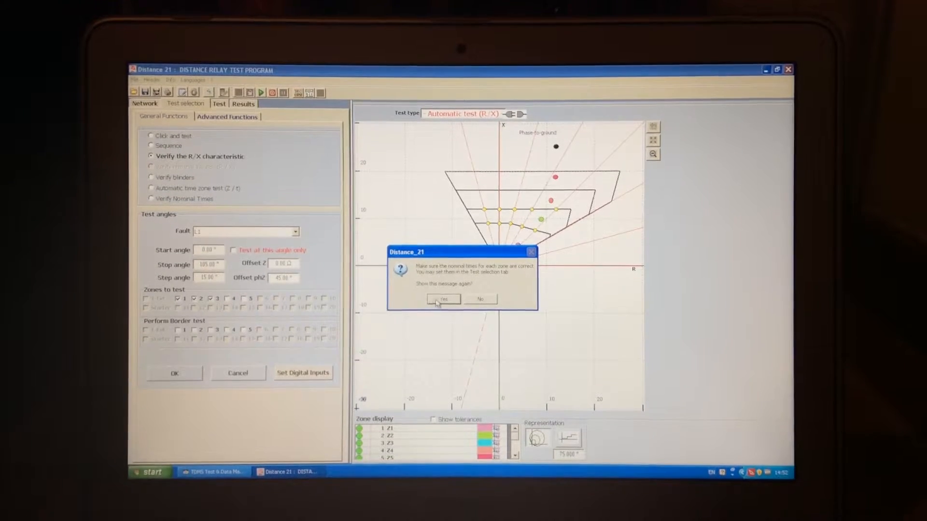
click(443, 300)
text(270)
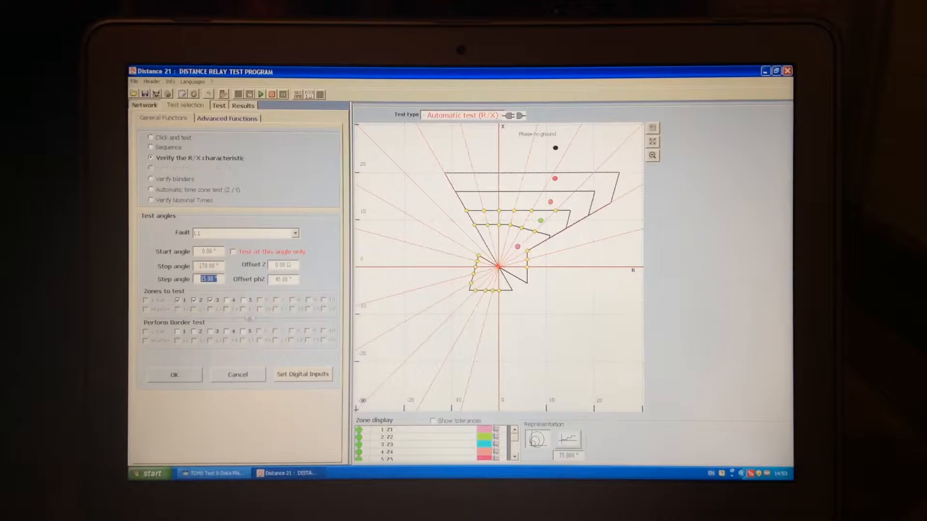
click(224, 300)
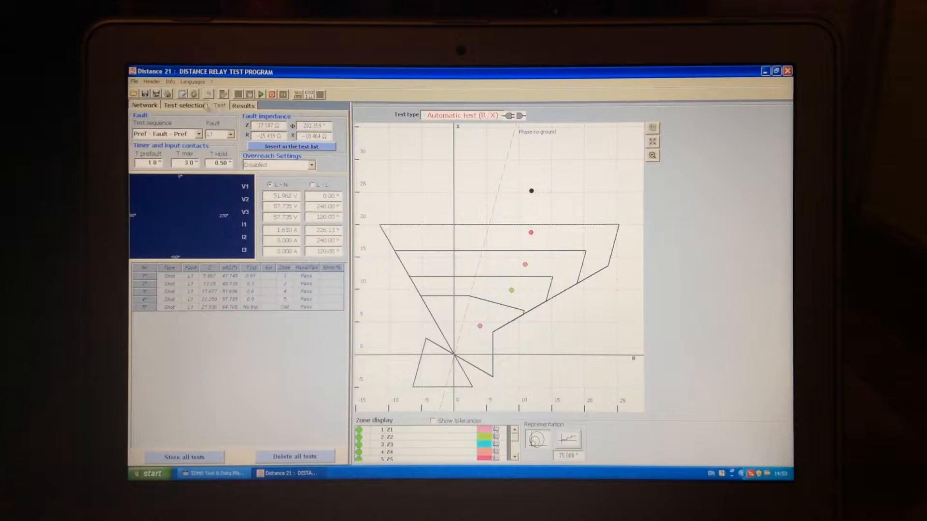
click(220, 105)
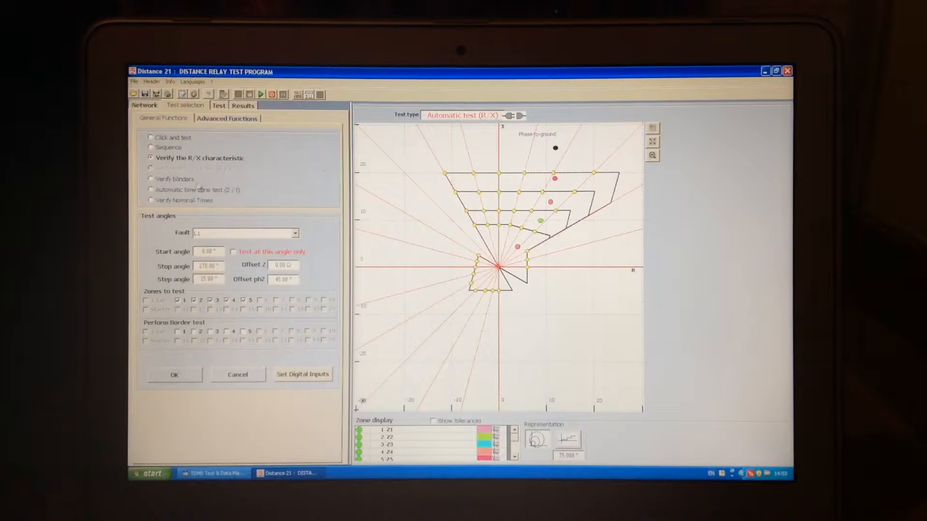
click(150, 178)
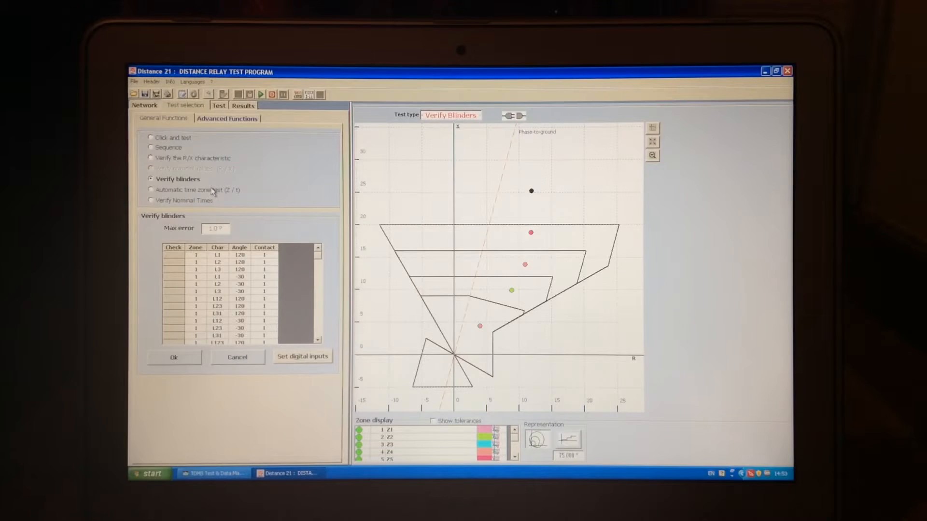
Step: Add 45 automatic time-zone shots along the 75° line and run them
click(151, 189)
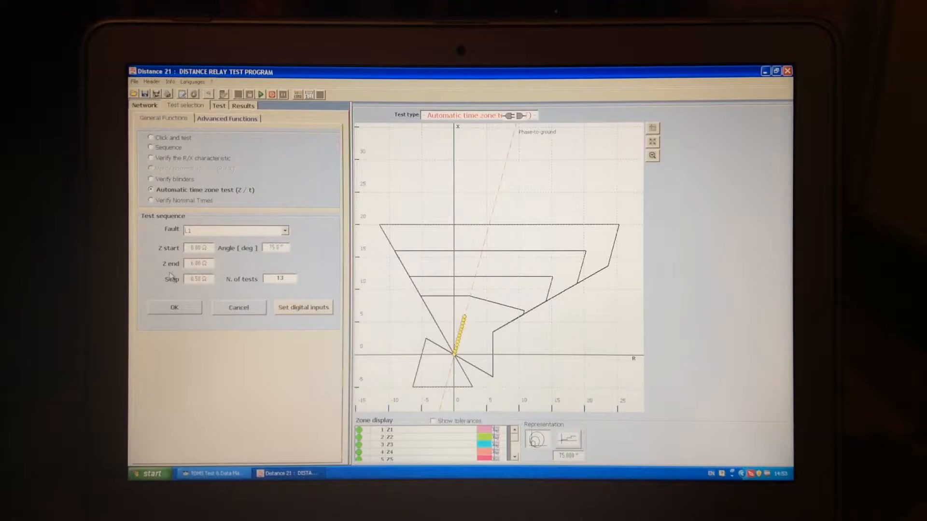
click(197, 263)
text(22)
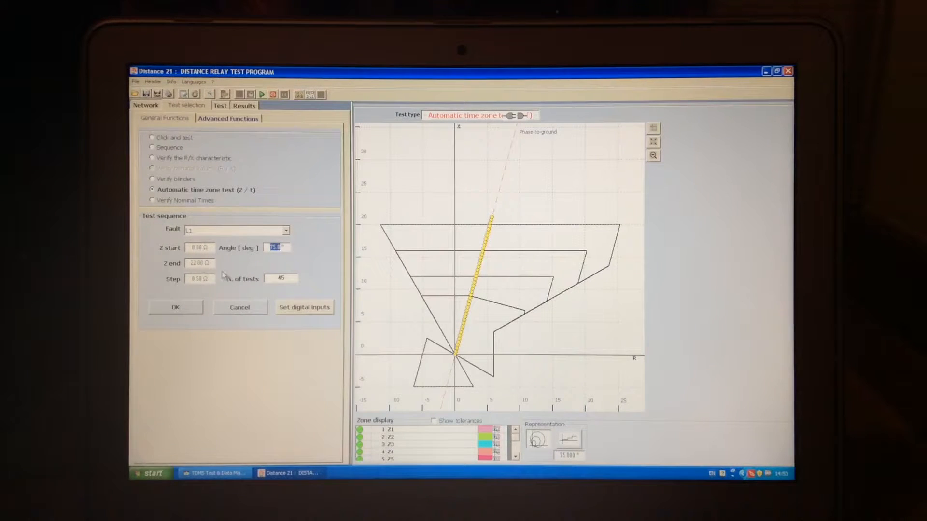
click(175, 307)
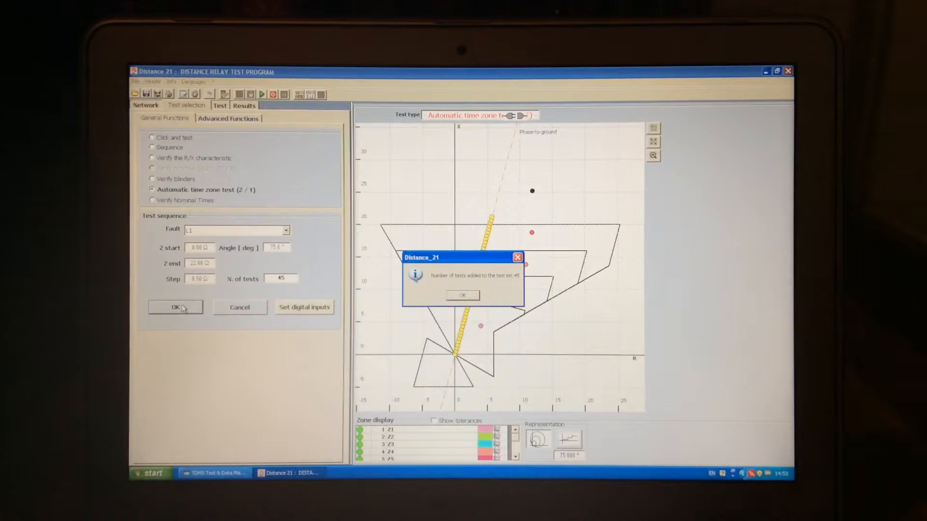
click(462, 296)
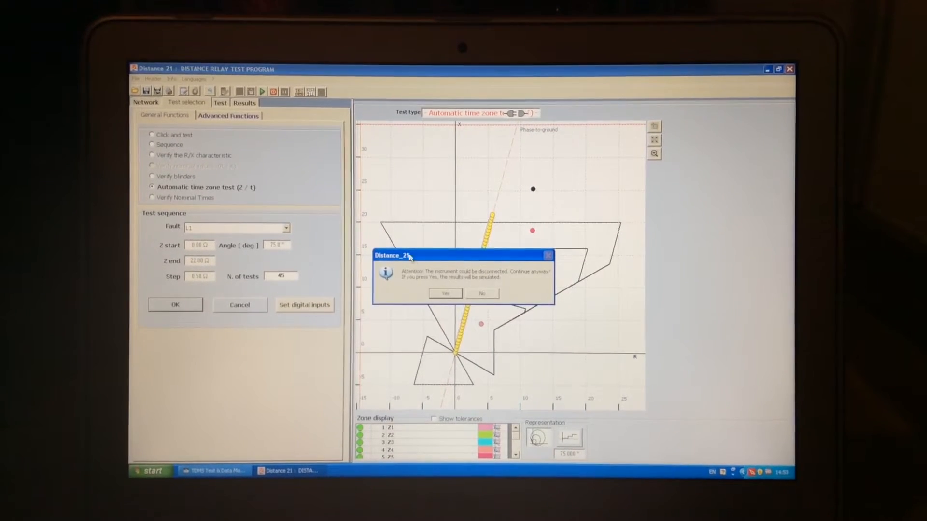
click(444, 294)
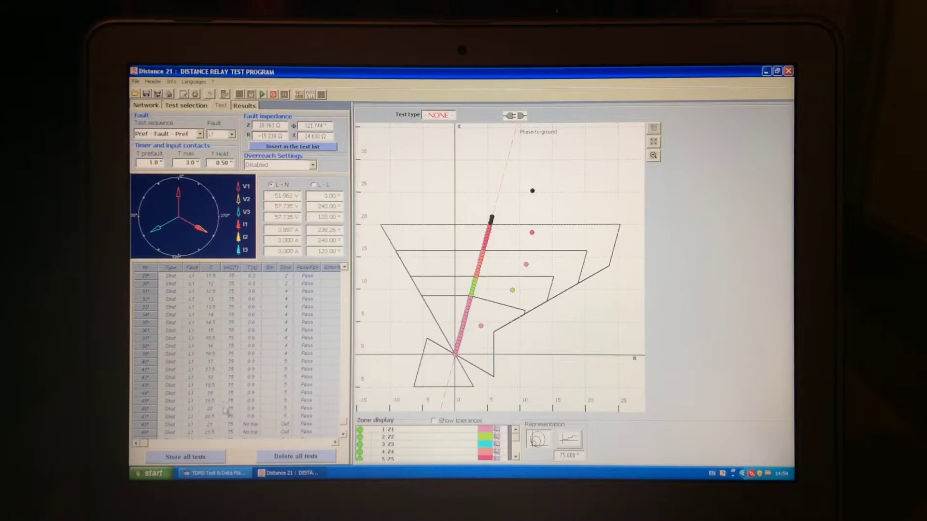
Step: Clear the test list, review General and Advanced Functions, and show the recorded results table
click(184, 456)
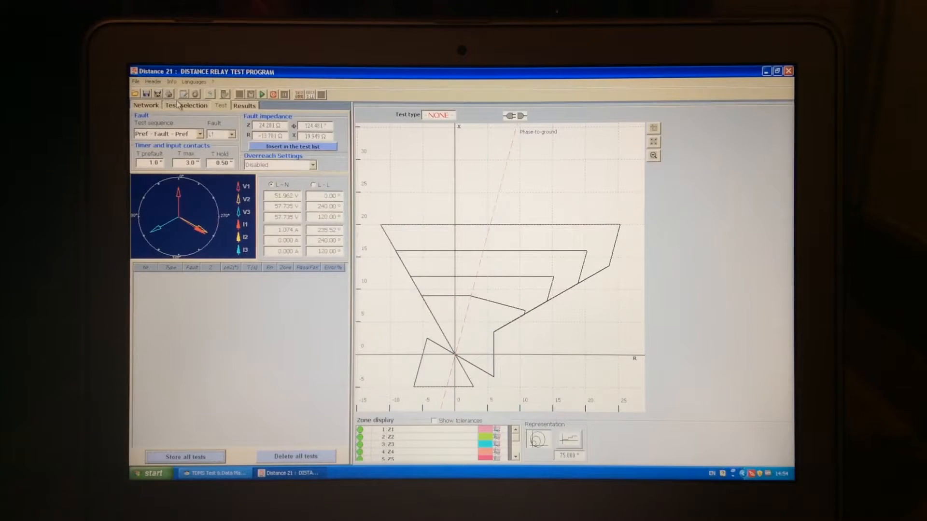
click(220, 105)
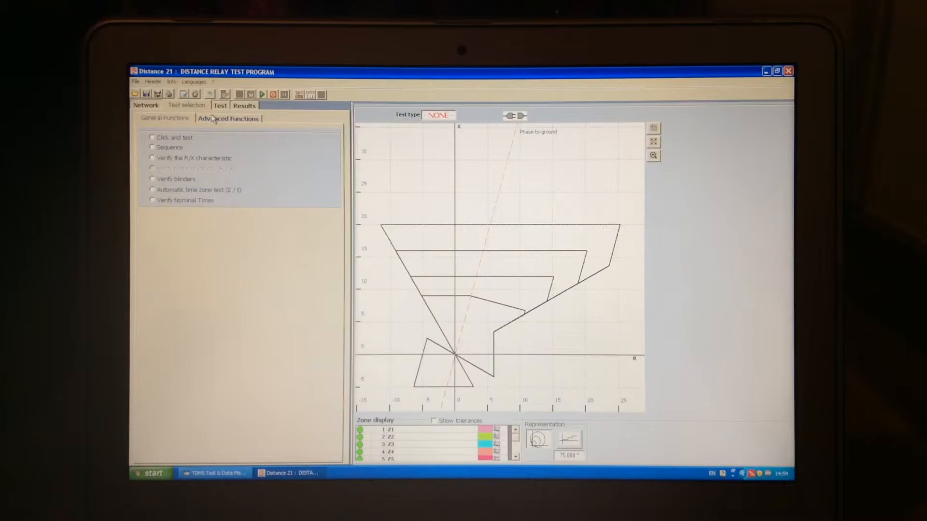
click(164, 118)
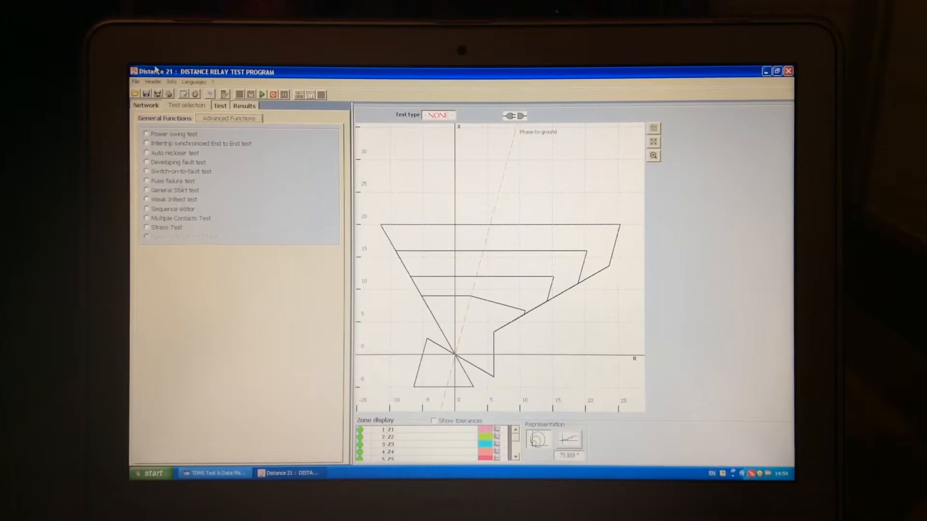
click(245, 107)
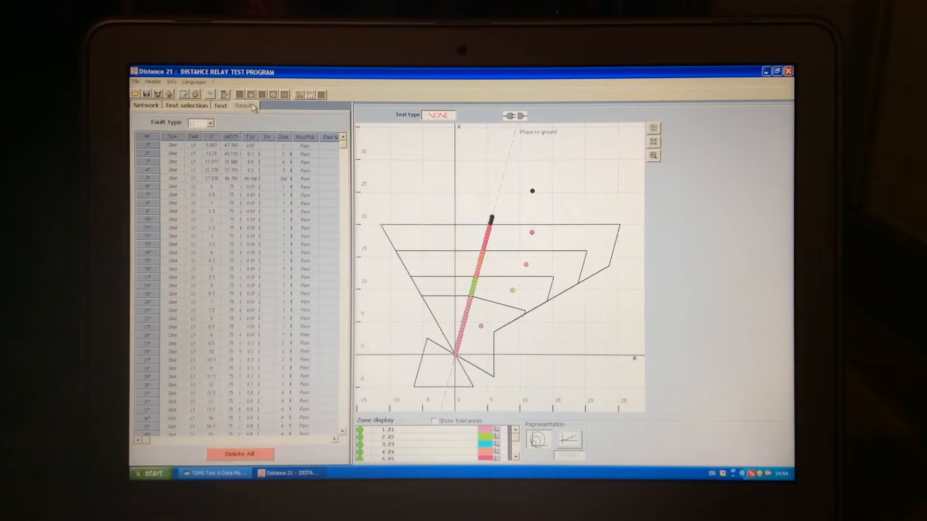
Step: Print-preview the Distance 21 test report with Show Graph kept ticked
click(136, 81)
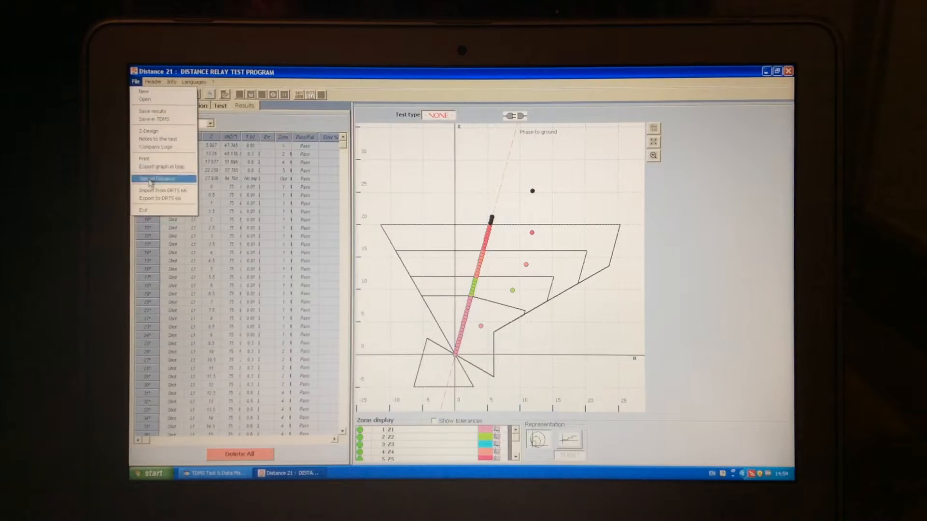
click(144, 158)
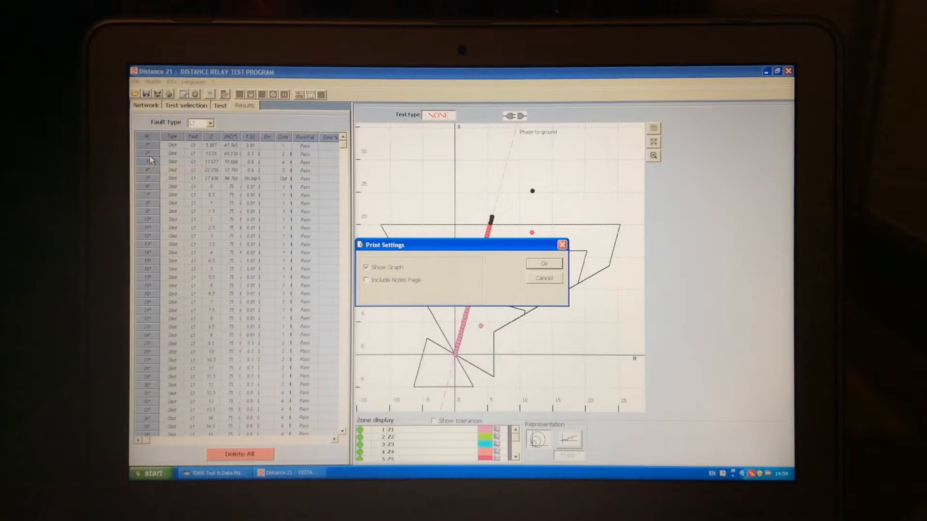
click(543, 263)
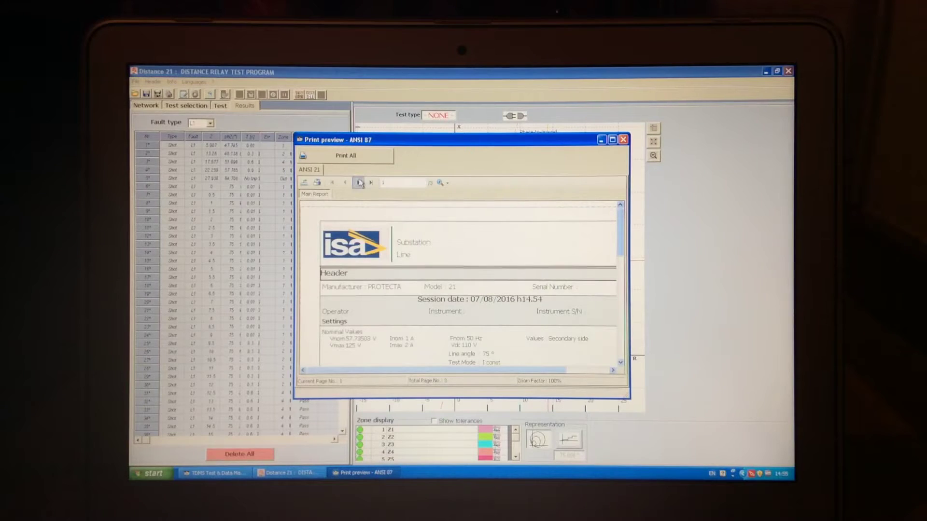
Step: Export the report as a PDF named 'as' to the Desktop
click(303, 183)
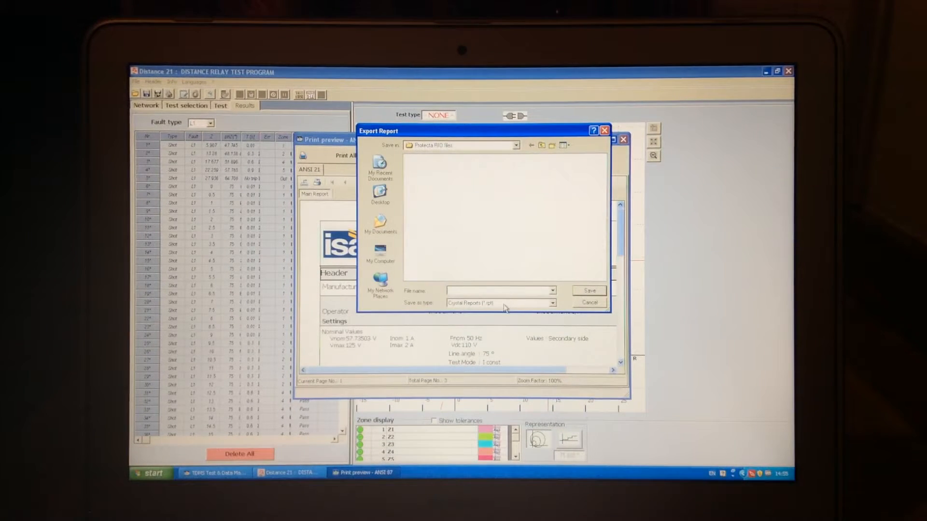
click(553, 302)
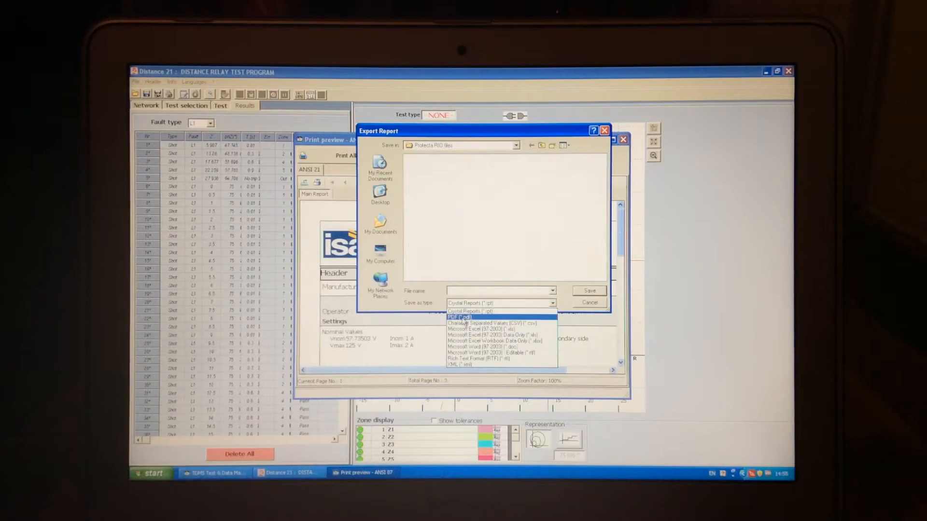
click(459, 315)
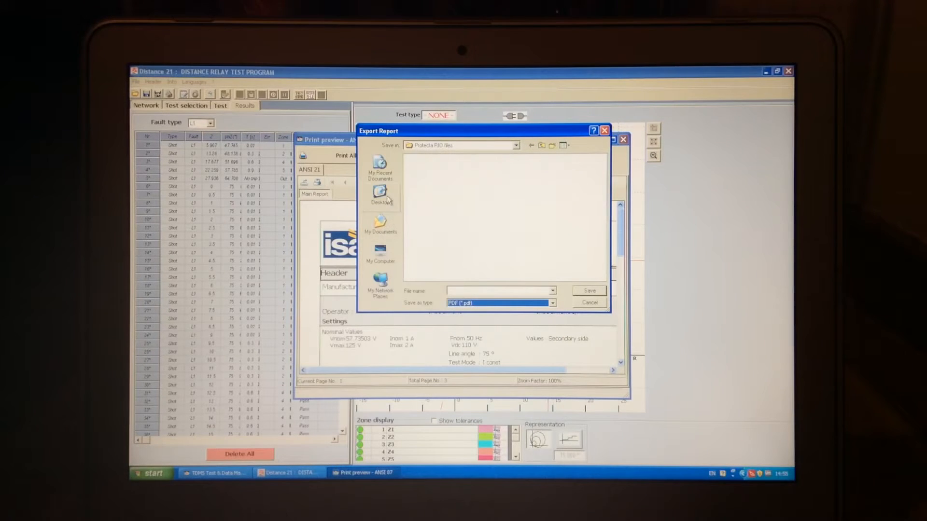
click(381, 195)
text(ar)
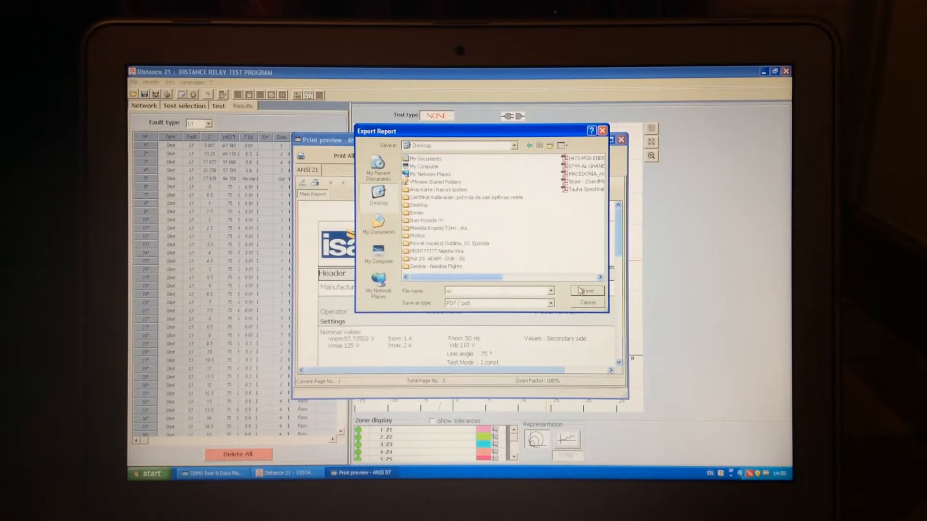
click(587, 291)
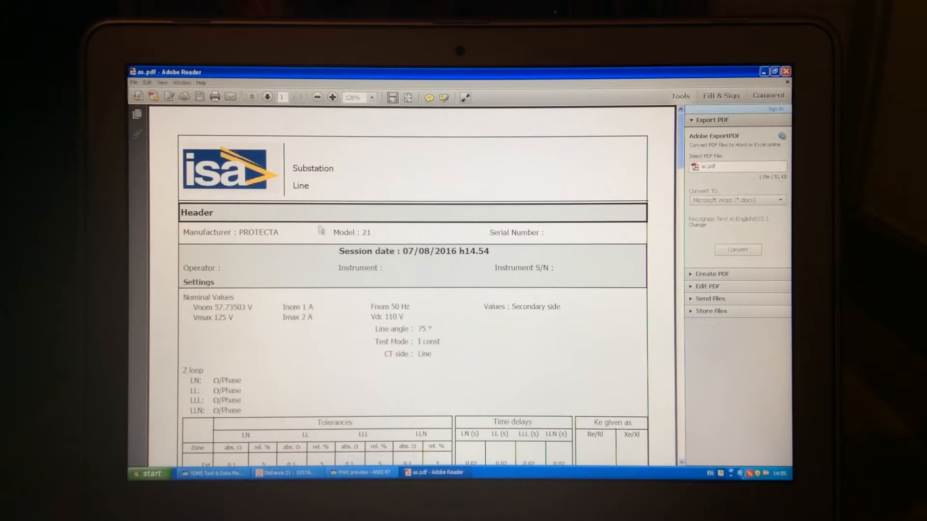
Step: Scroll through as.pdf's results pages, close the print preview and return to Distance 21
scroll(down, 3)
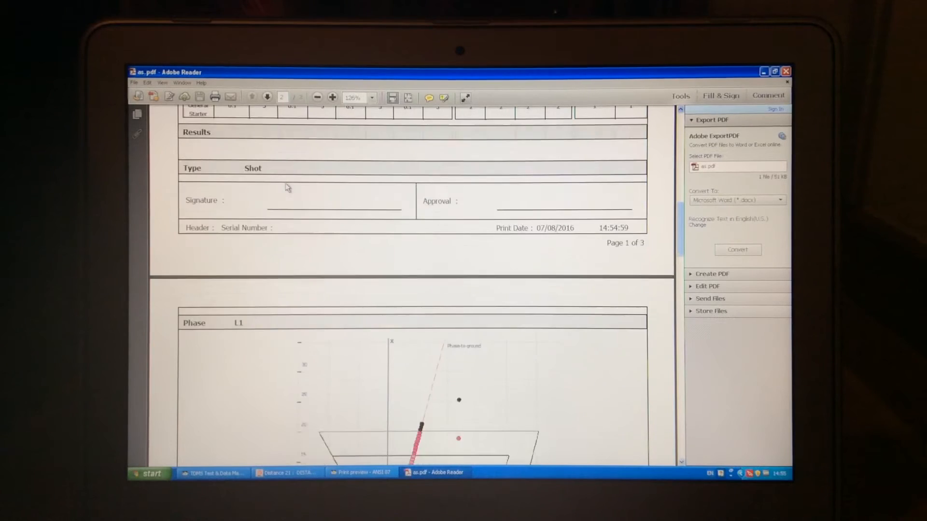
scroll(down, 3)
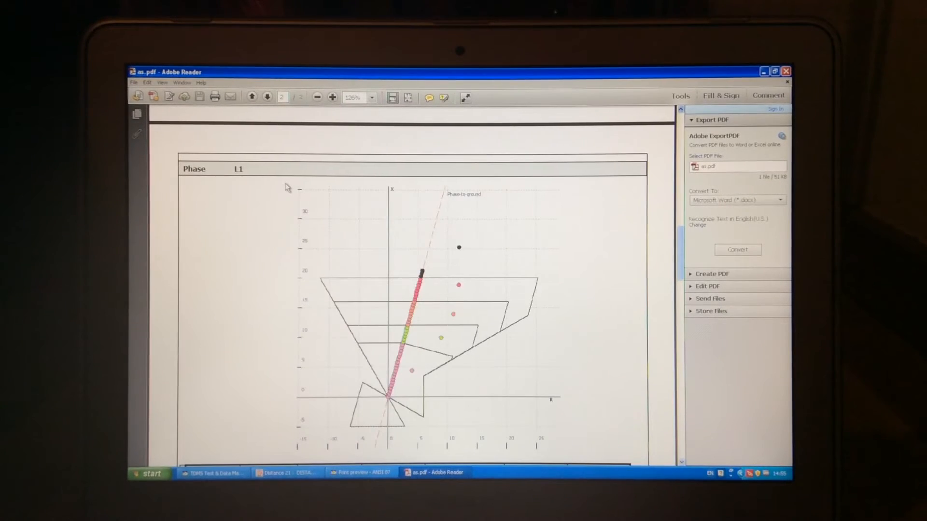
scroll(down, 3)
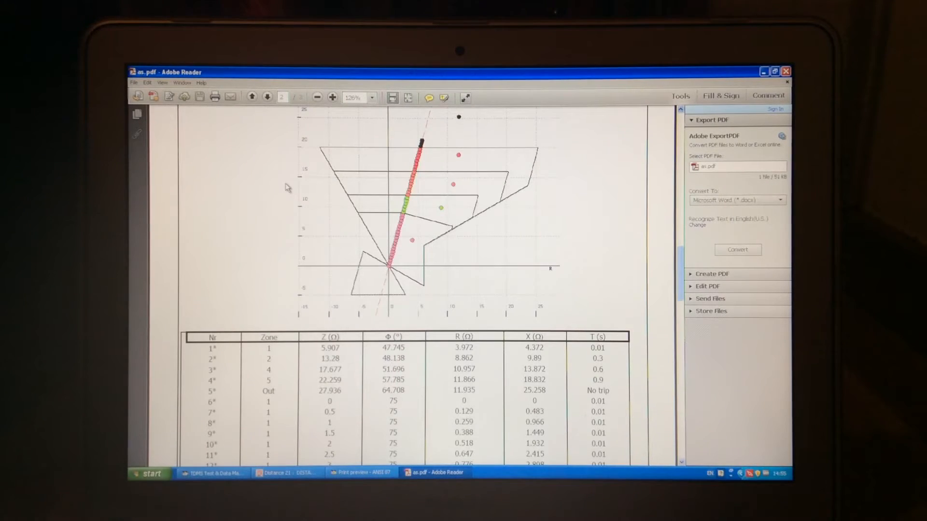
scroll(down, 3)
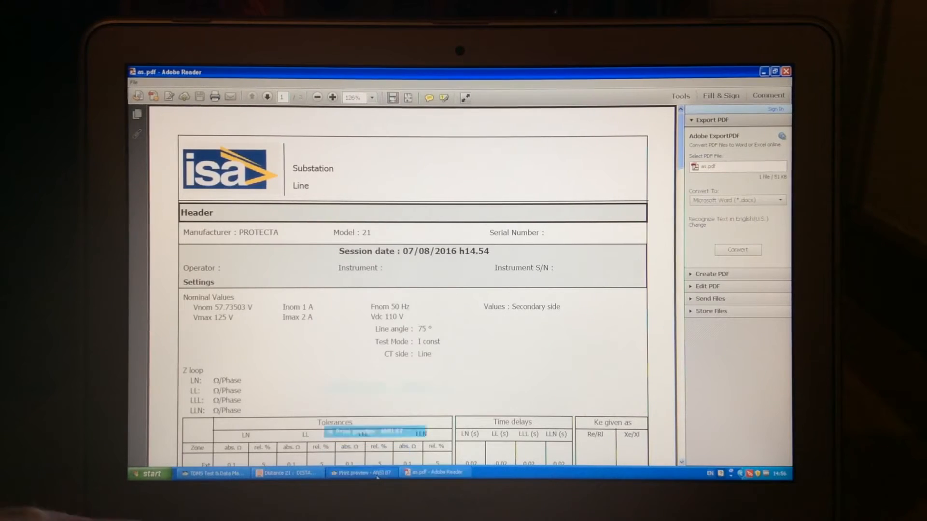
click(360, 474)
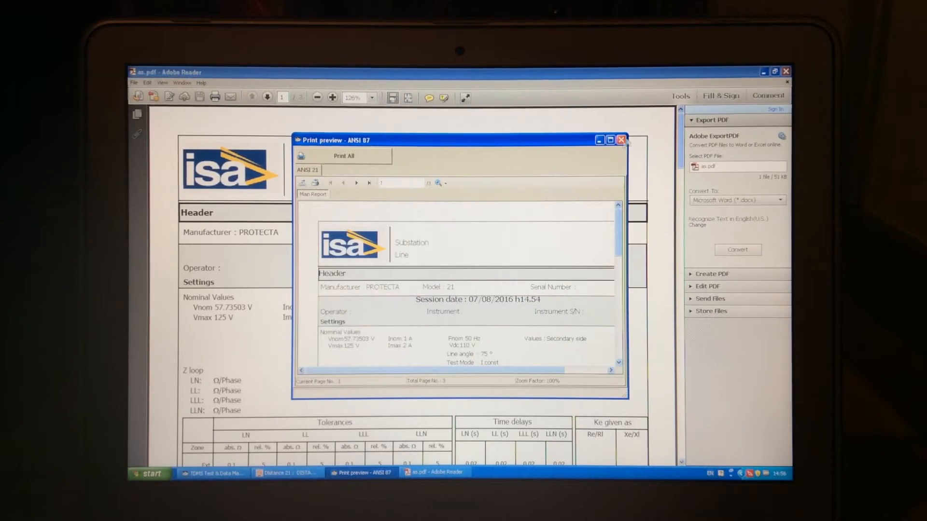
click(621, 140)
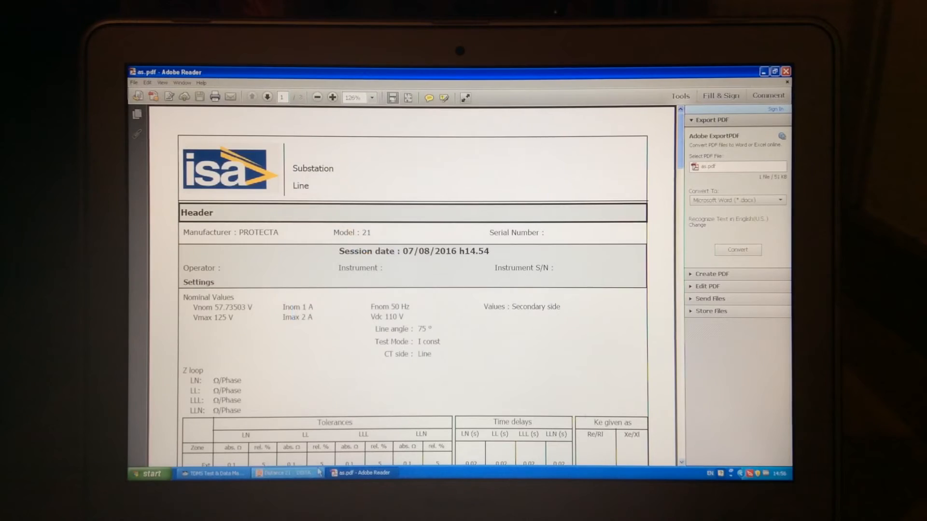
click(286, 473)
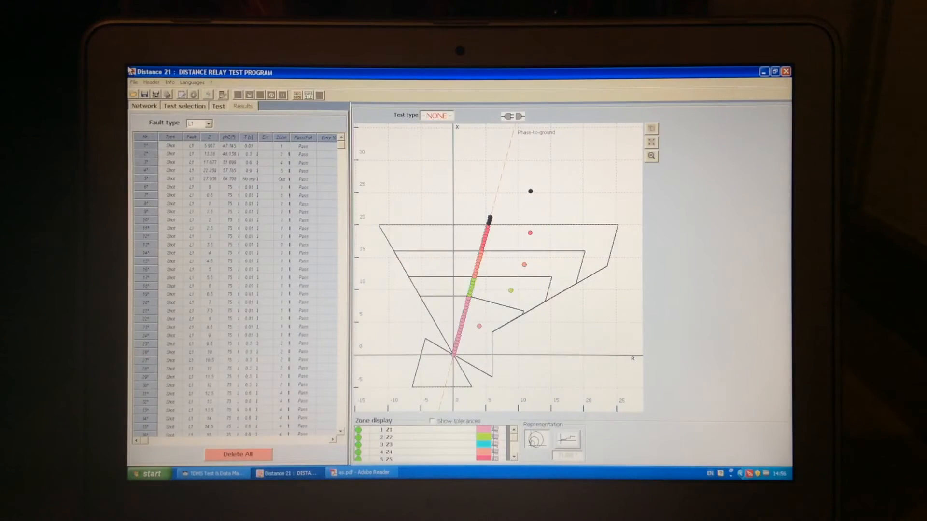
Step: Save the results in TDMS under the F107 relay of SS1 Line 1 with the name 'as'
click(133, 82)
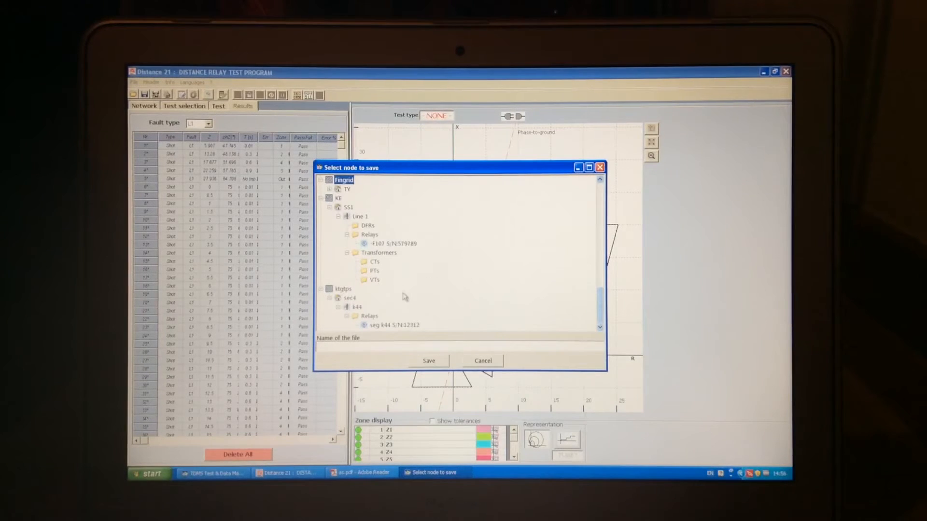
click(337, 198)
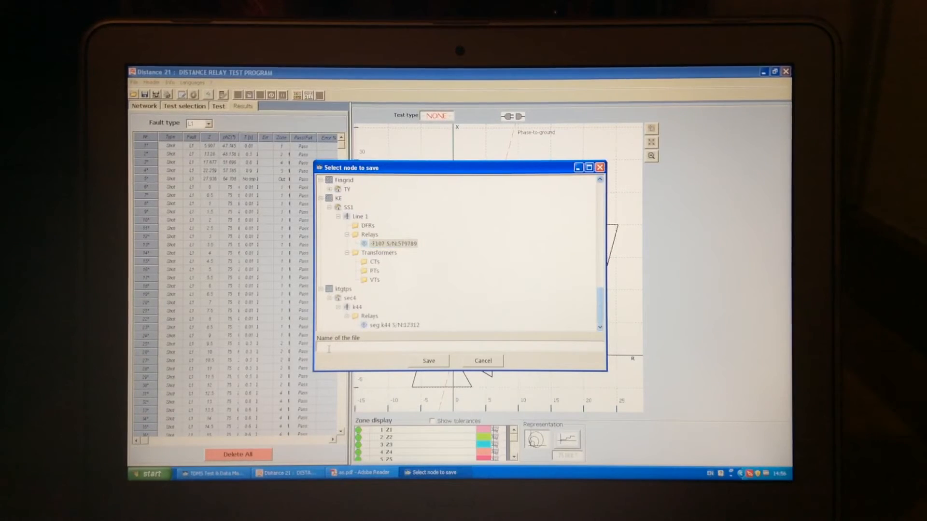
text(as)
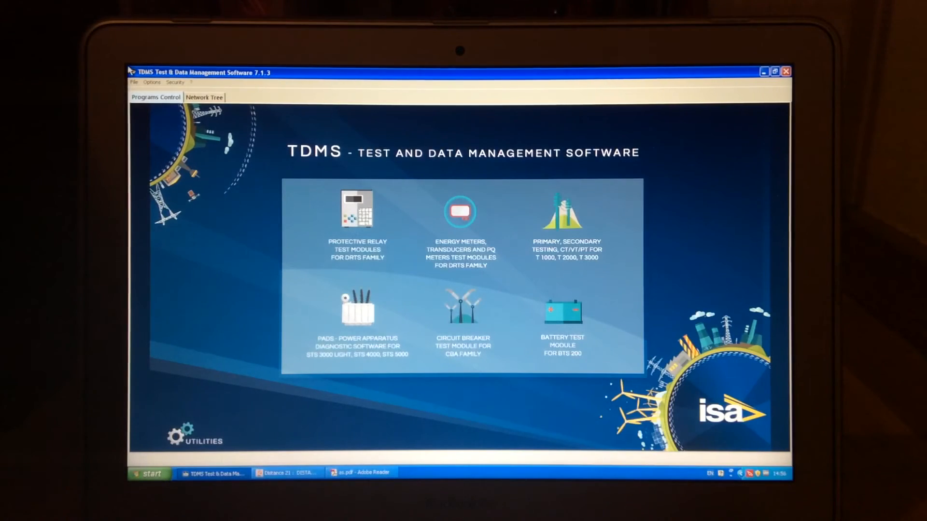
Step: Select the saved Distance 21 result under the F107 relay and bring up its context actions
click(204, 98)
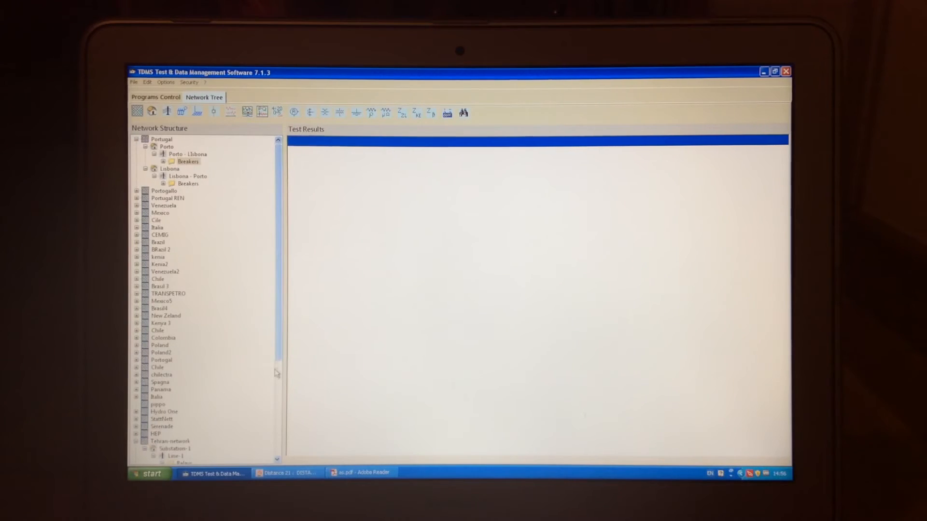
scroll(down, 3)
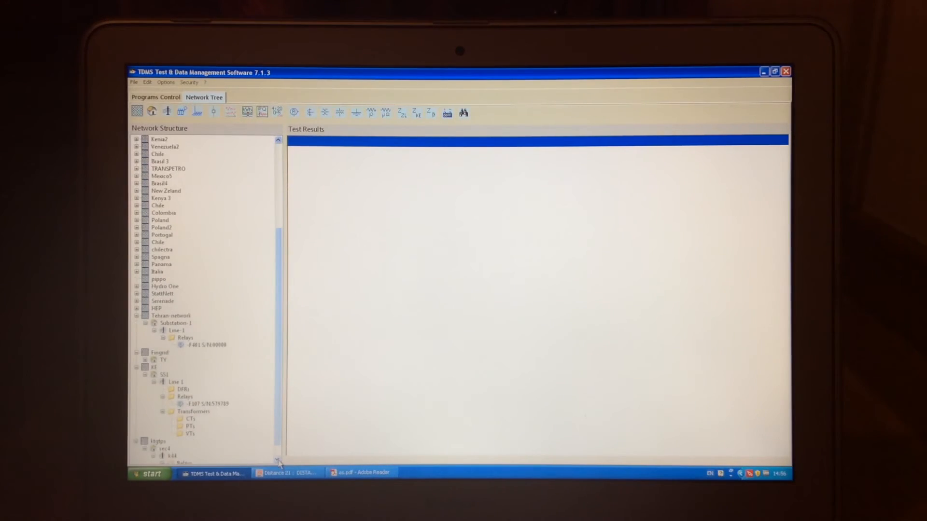
click(201, 404)
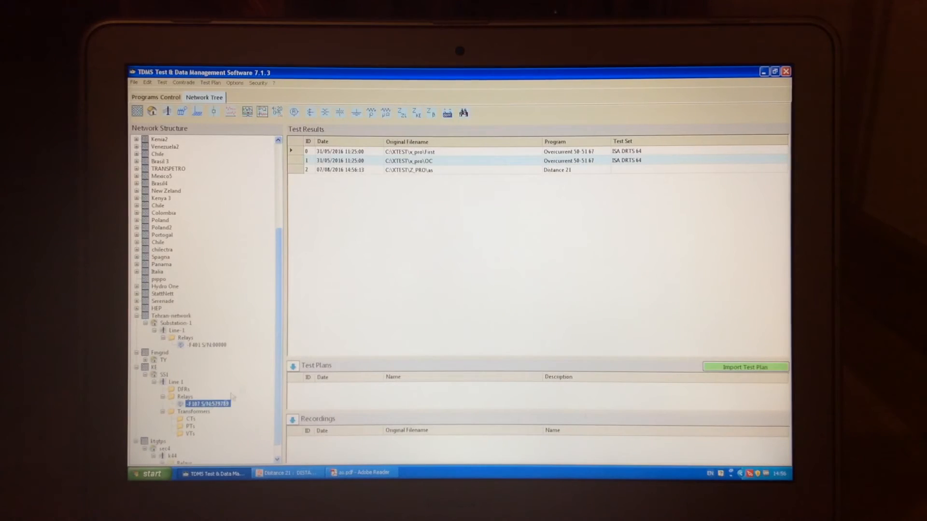
click(409, 169)
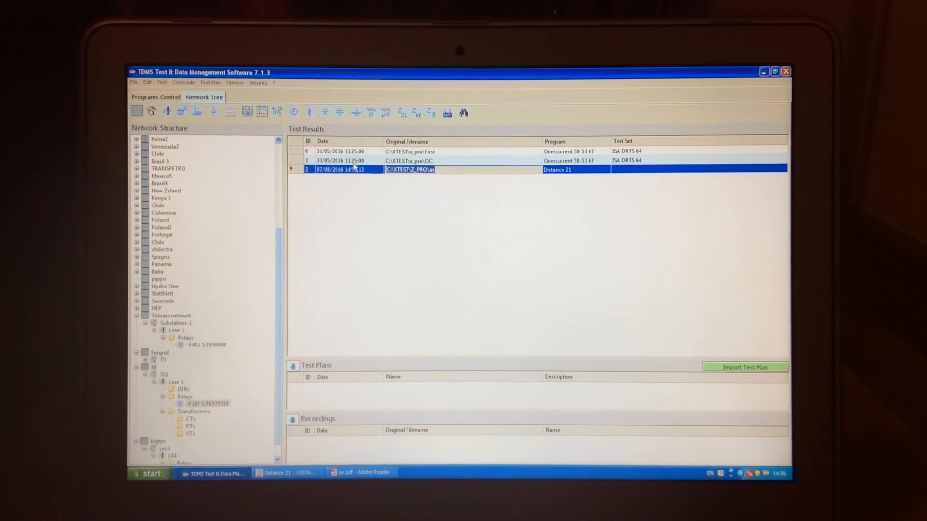
right_click(355, 169)
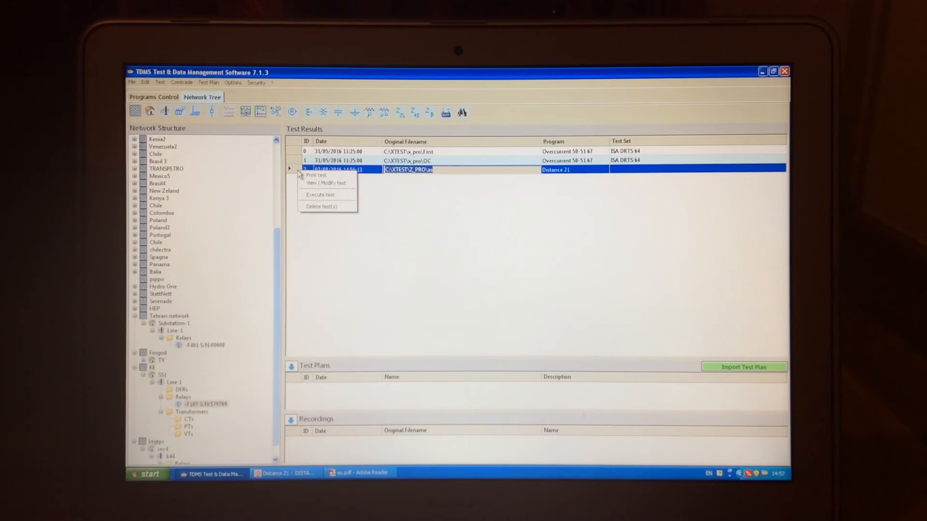
mouse_move(320, 195)
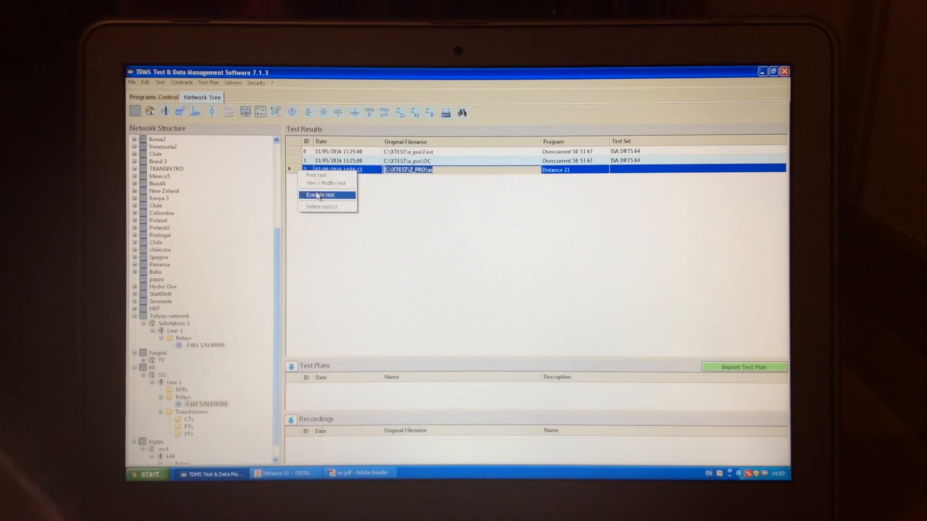
Step: Execute the saved Distance 21 test, then exit Distance 21 with confirmation back to the results list
click(319, 195)
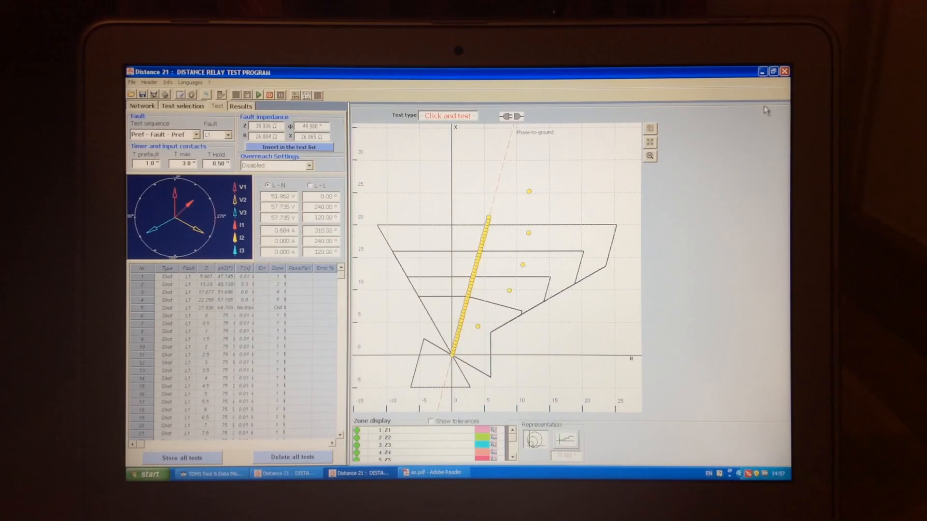
click(785, 72)
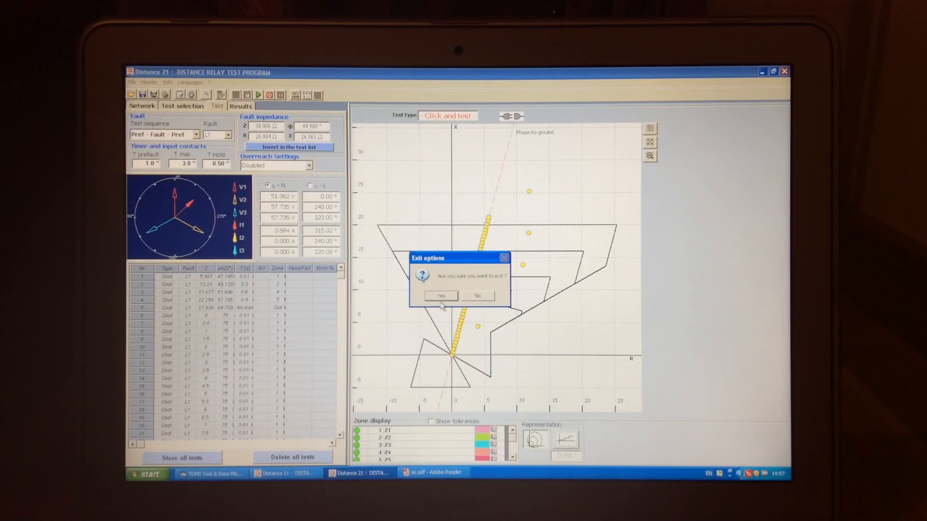
click(440, 296)
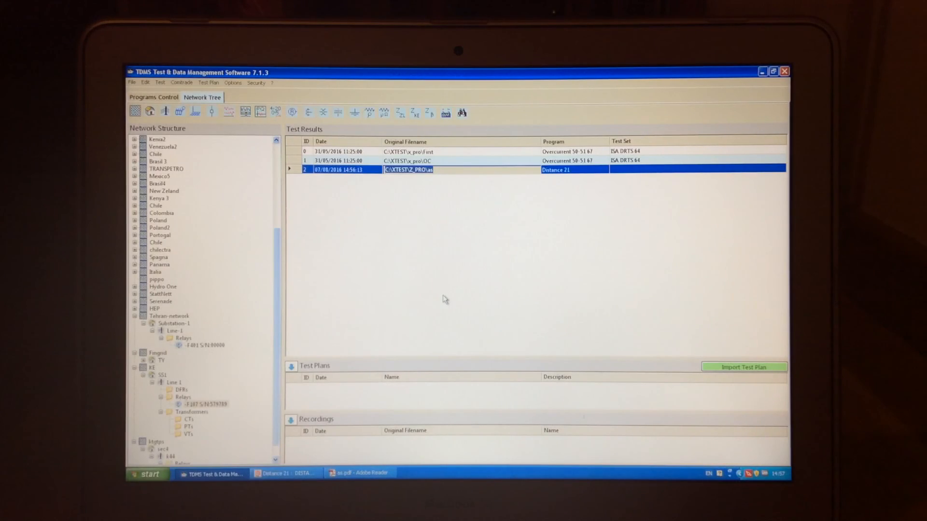